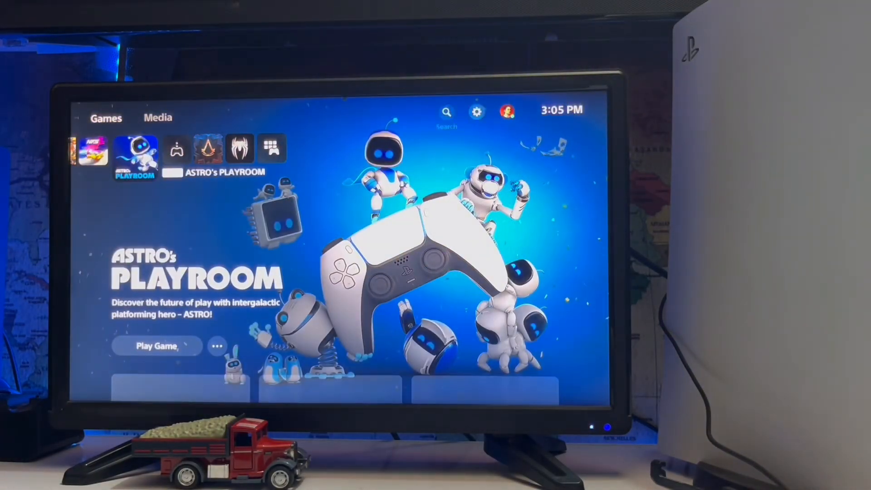
Step: Reach the Network settings page from the home screen's gear icon, showing connection status
left_click(476, 113)
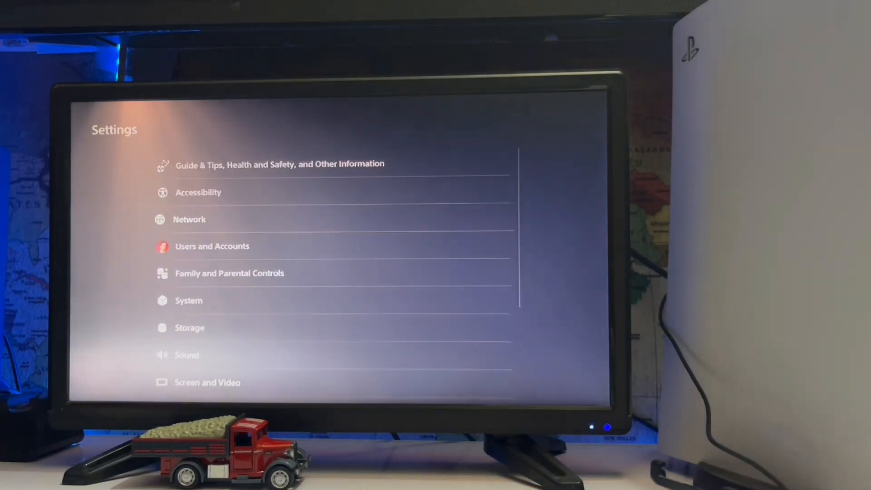
left_click(189, 218)
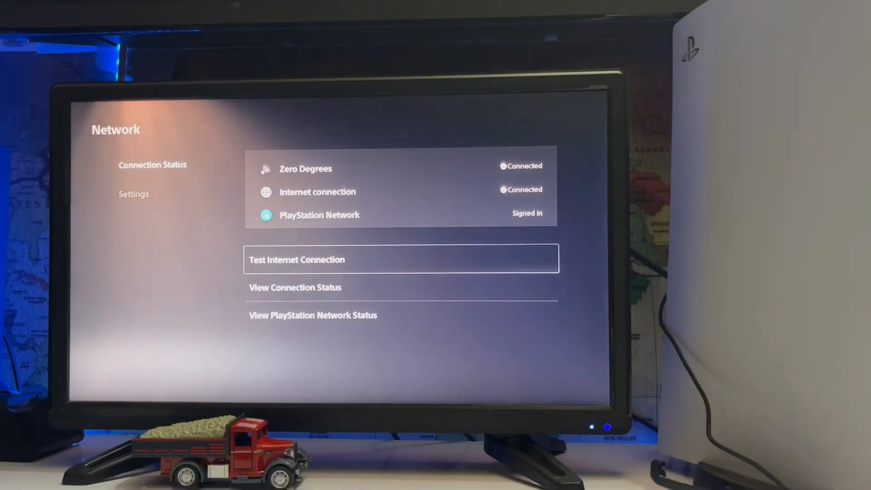
left_click(313, 315)
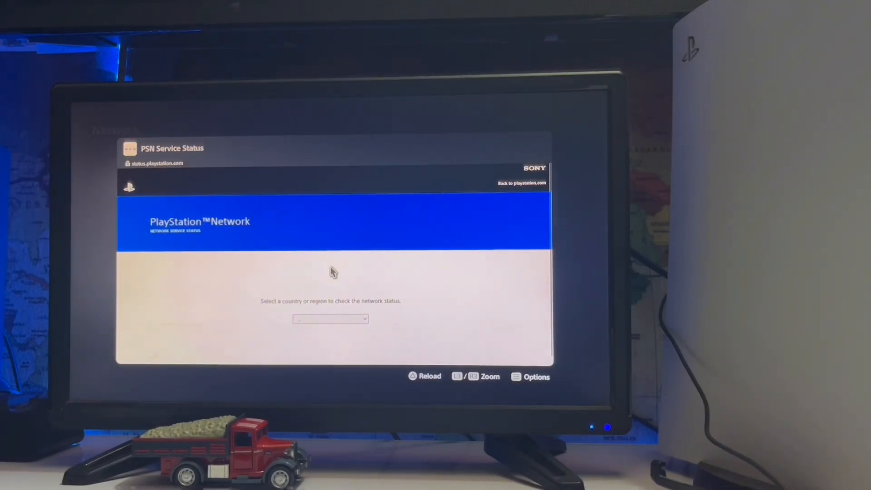
mouse_move(348, 316)
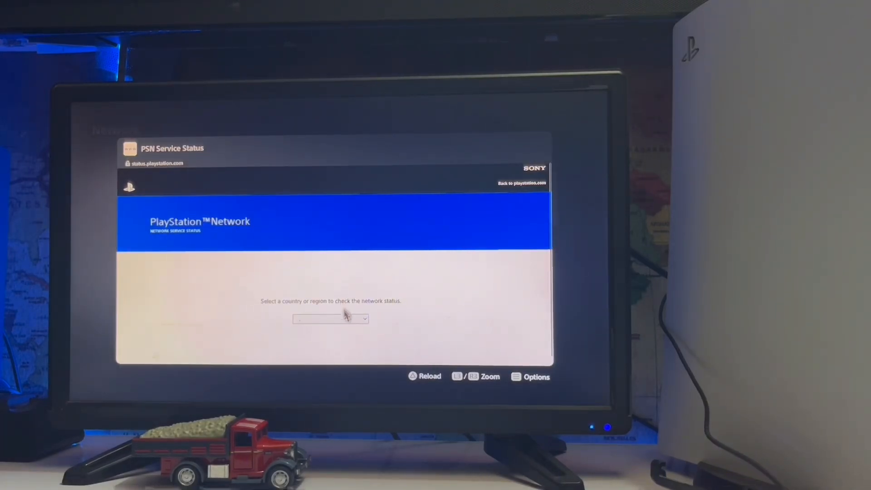
left_click(330, 318)
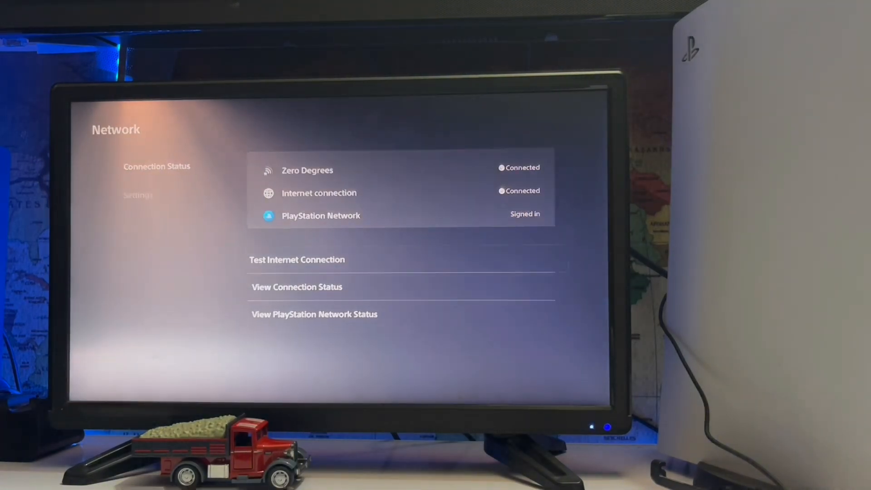
Step: Show Set Up Internet Connection with its registered networks, Zero Degrees connected
left_click(297, 259)
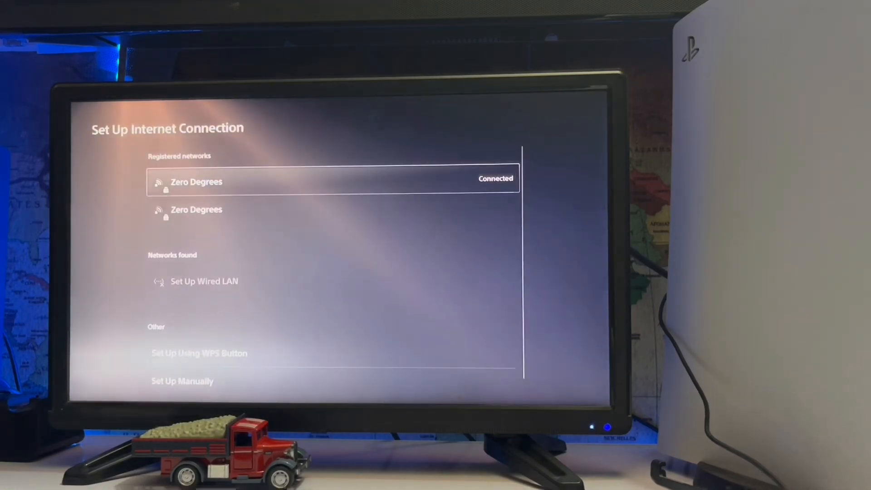
Step: Run Scan Networks from Options and browse the found Wi-Fi networks and manual setup choices
left_click(196, 182)
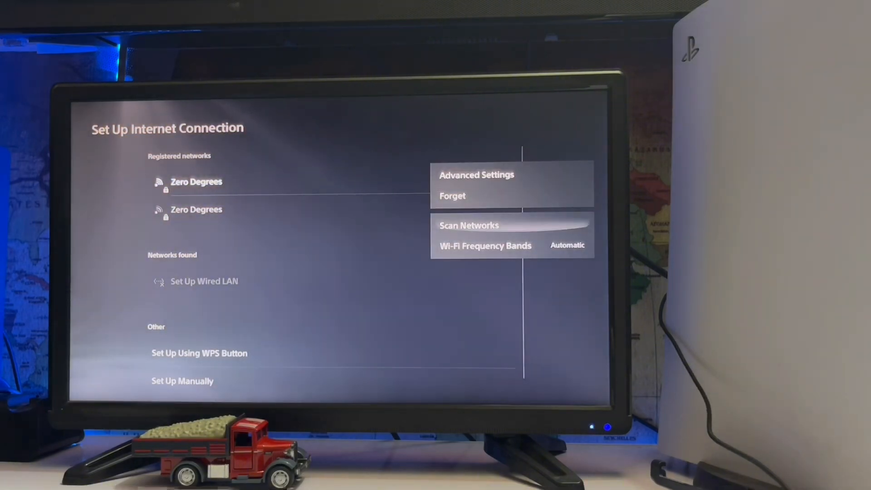
left_click(485, 245)
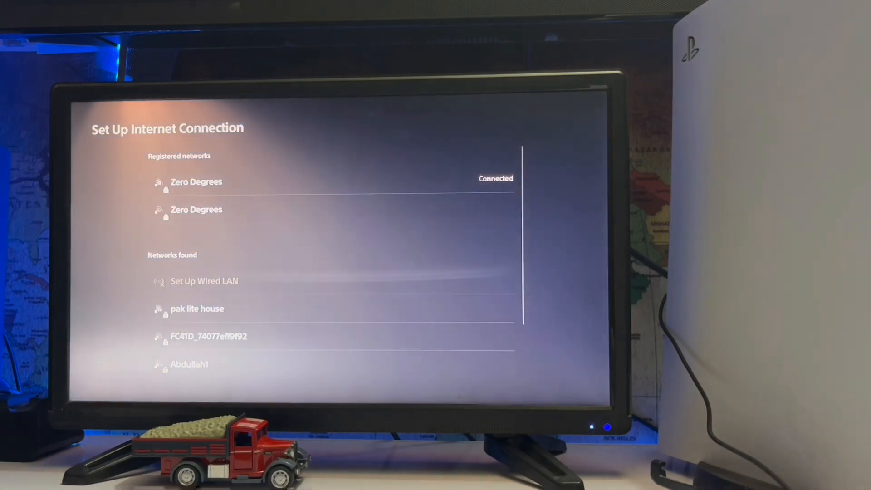
scroll("down", 3)
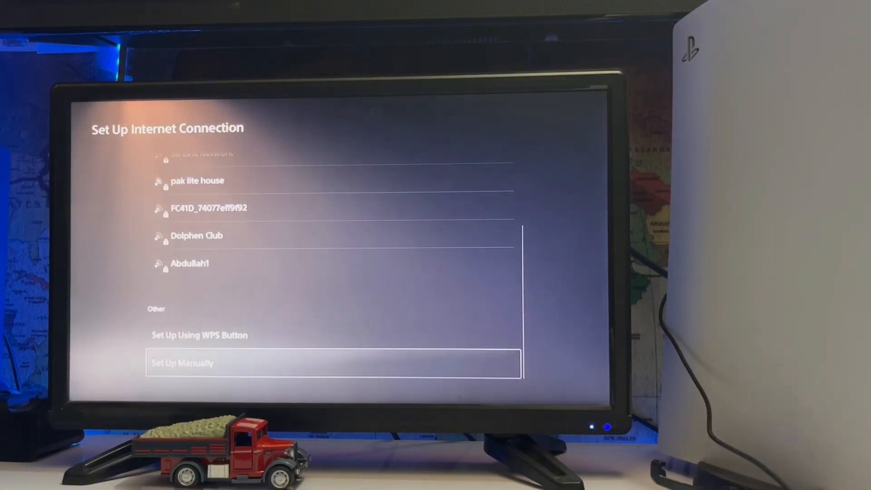
key("up")
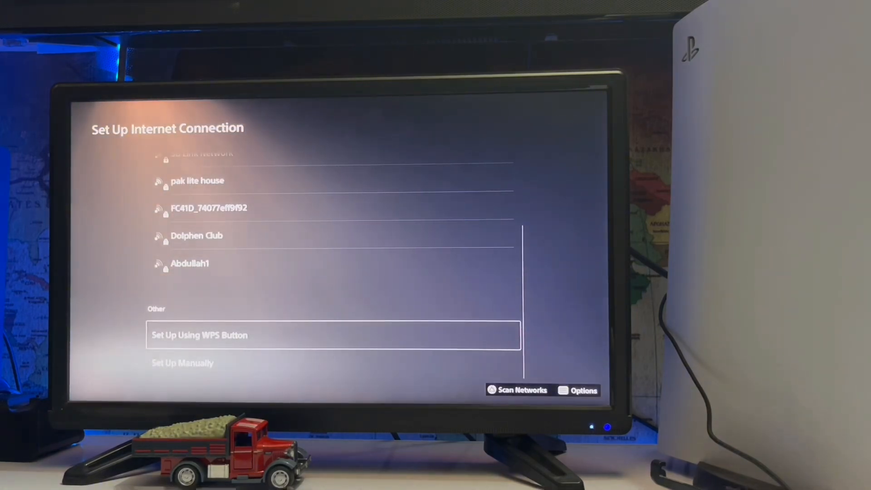